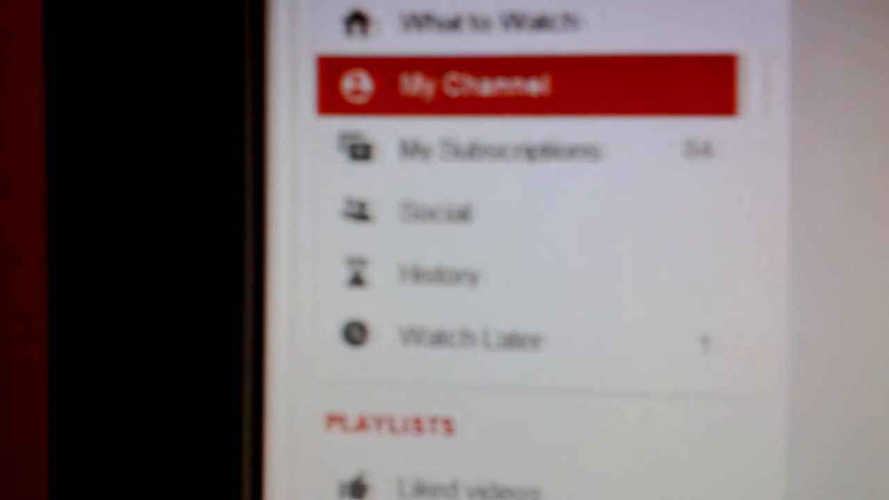
pyautogui.scroll(-3)
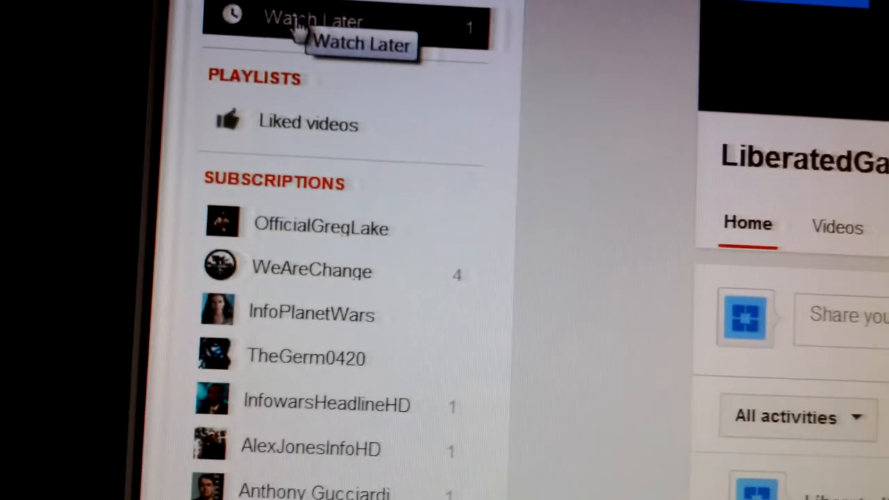
pyautogui.scroll(-3)
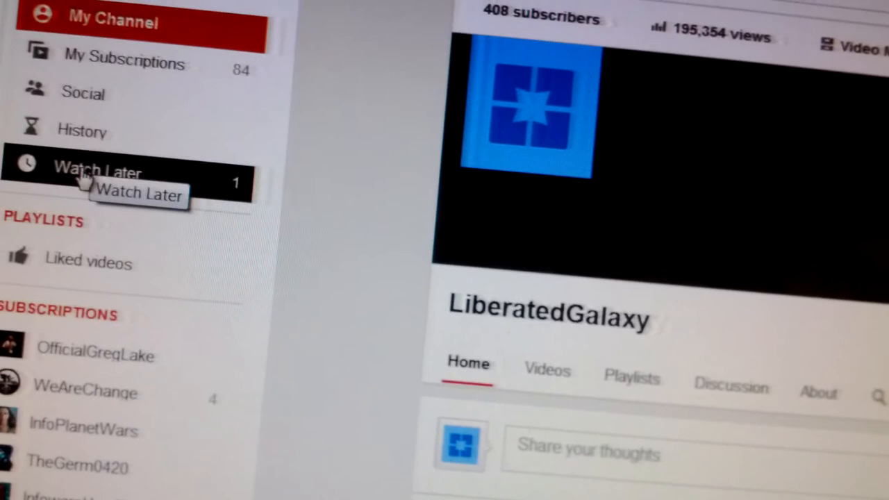
pyautogui.scroll(-3)
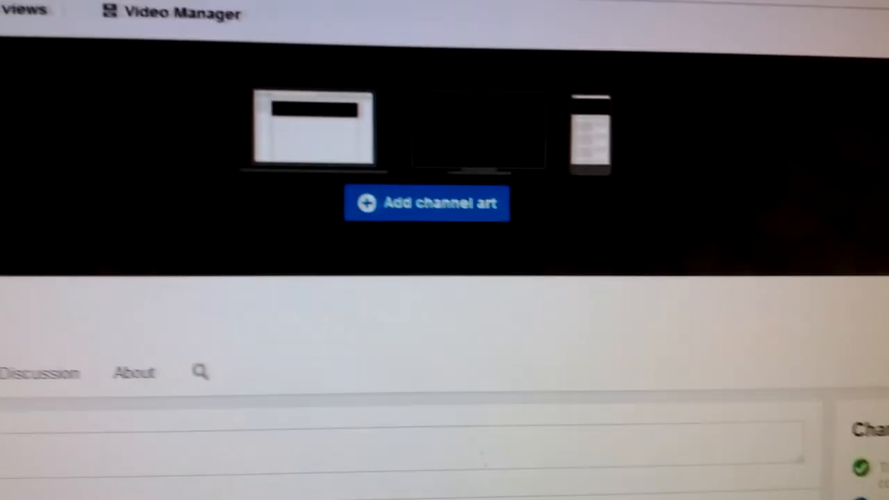